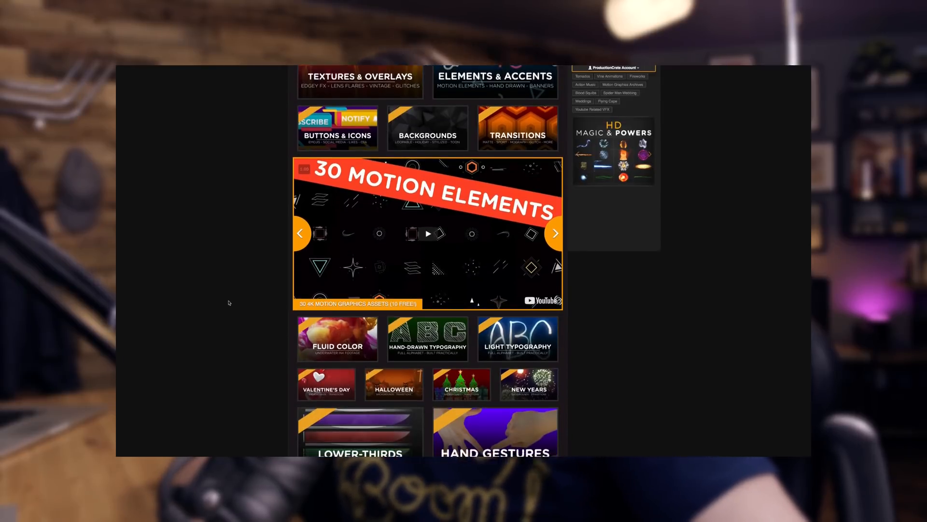
Step: Open the Transitions tile on FootageCrate's Mograph & Editing page and browse its categories
scroll("down", 3)
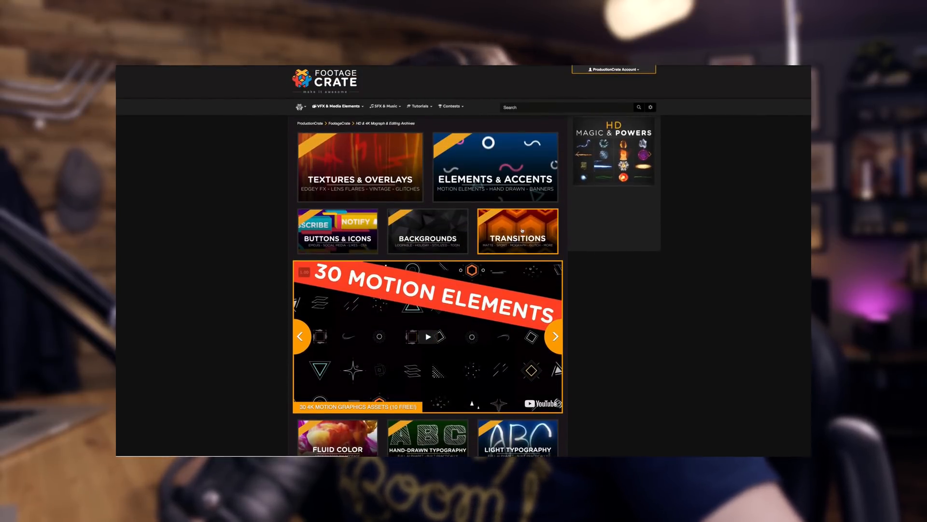
left_click(515, 231)
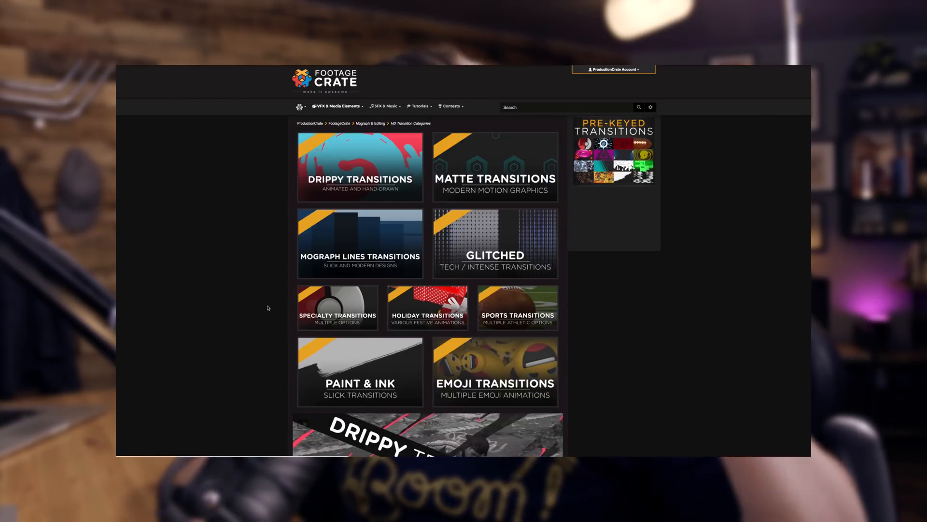
scroll("down", 3)
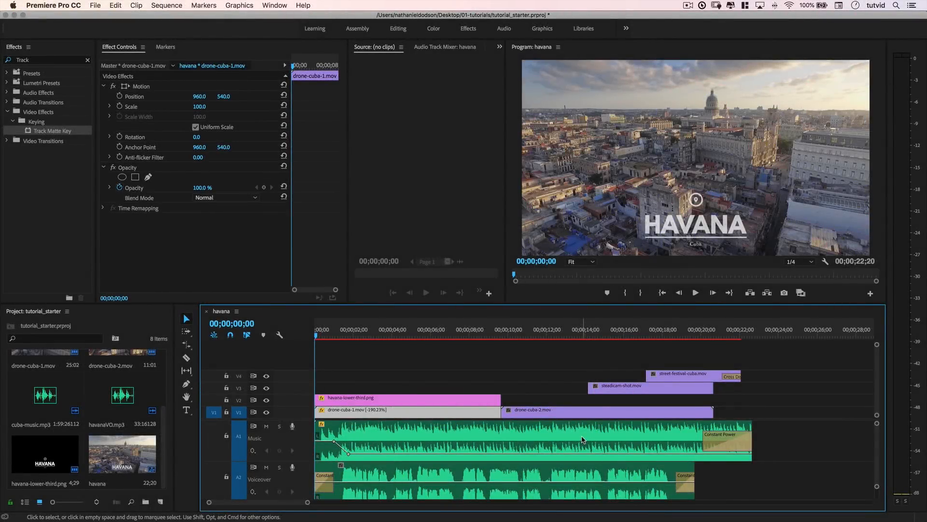
mouse_move(518, 122)
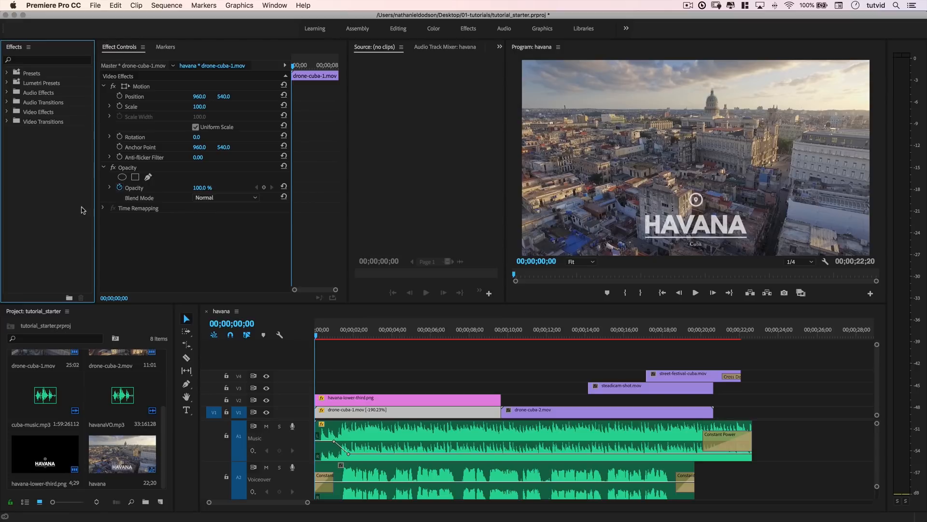
Step: Clear the Effects panel search so all effect folders show collapsed again
left_click(9, 122)
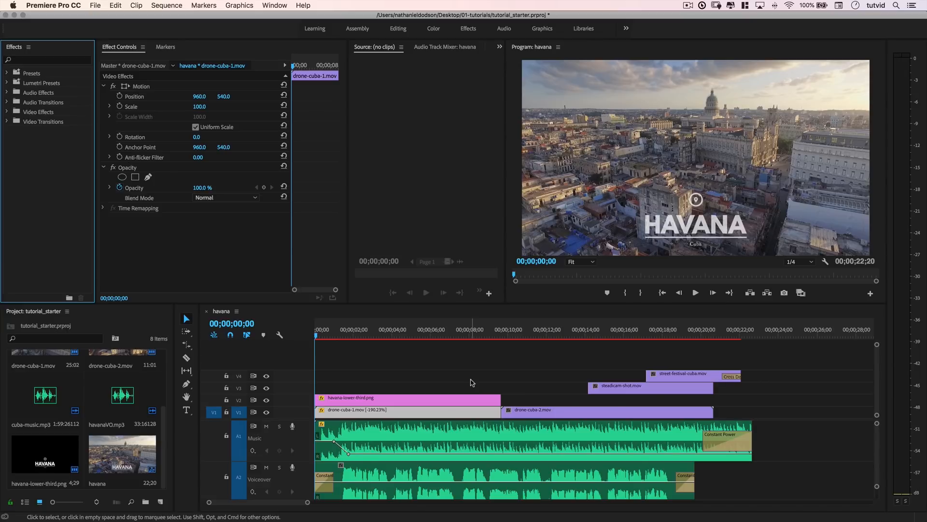
mouse_move(560, 375)
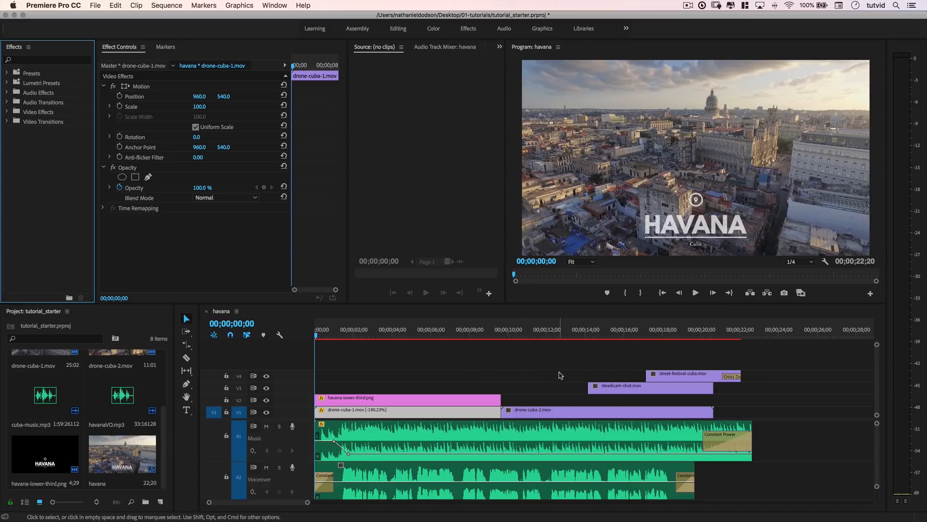
mouse_move(384, 379)
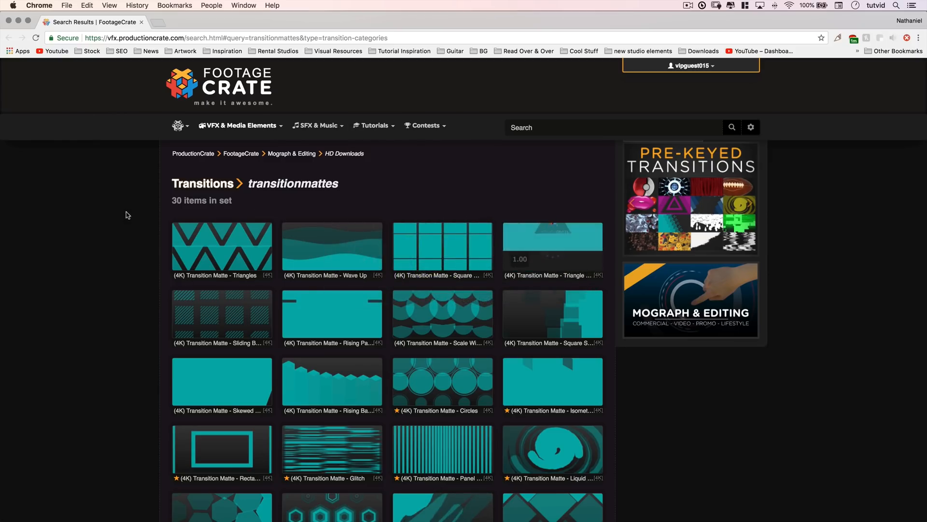
mouse_move(117, 240)
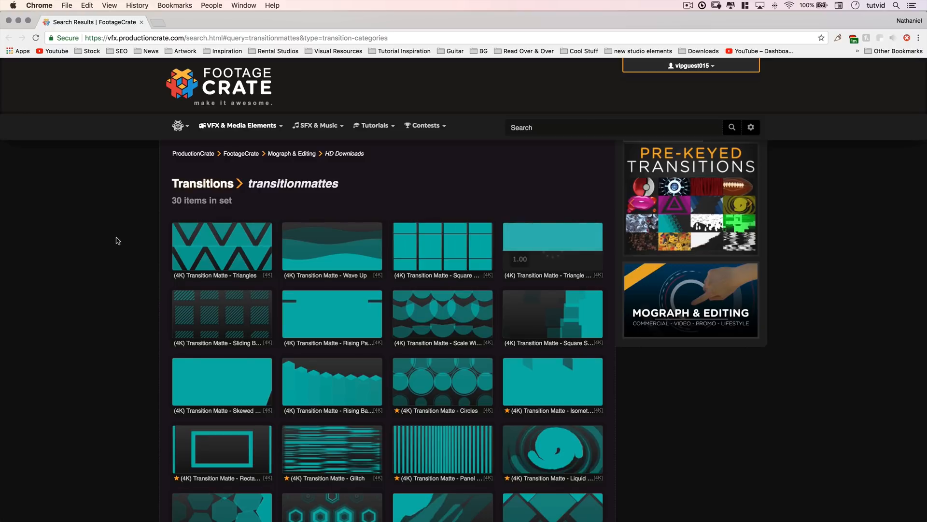
Step: Browse the 30 Transition Matte results in FootageCrate's Matte Transitions category
scroll("down", 3)
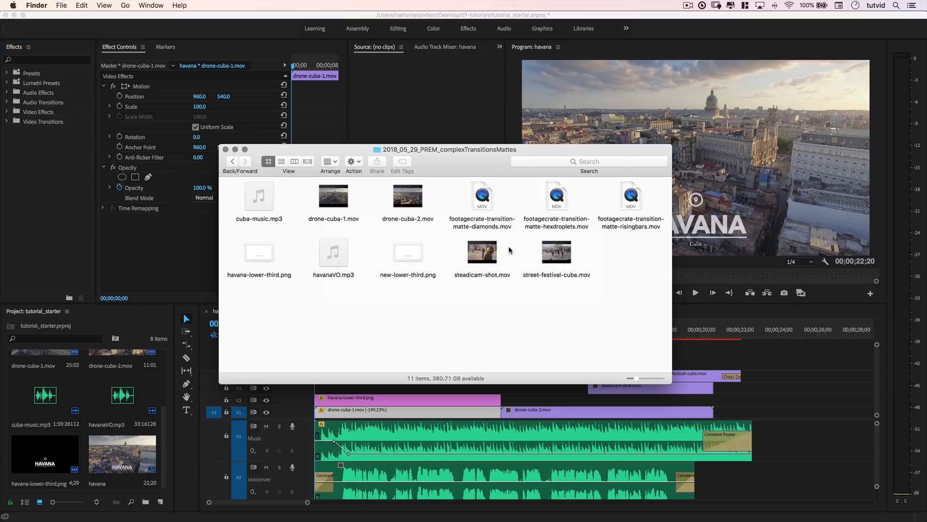
Step: Drag the three footagecrate-transition-matte .mov files from Finder into the Project panel
left_click(482, 196)
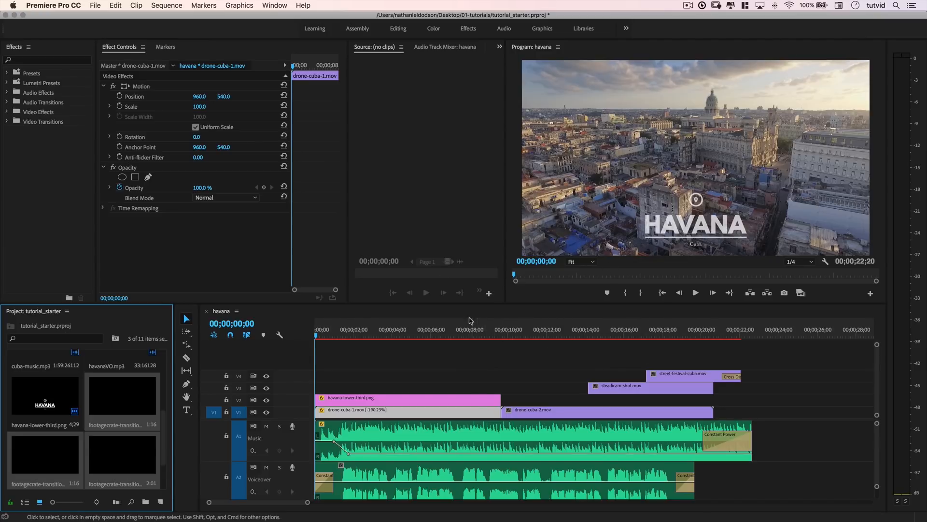
left_click(494, 336)
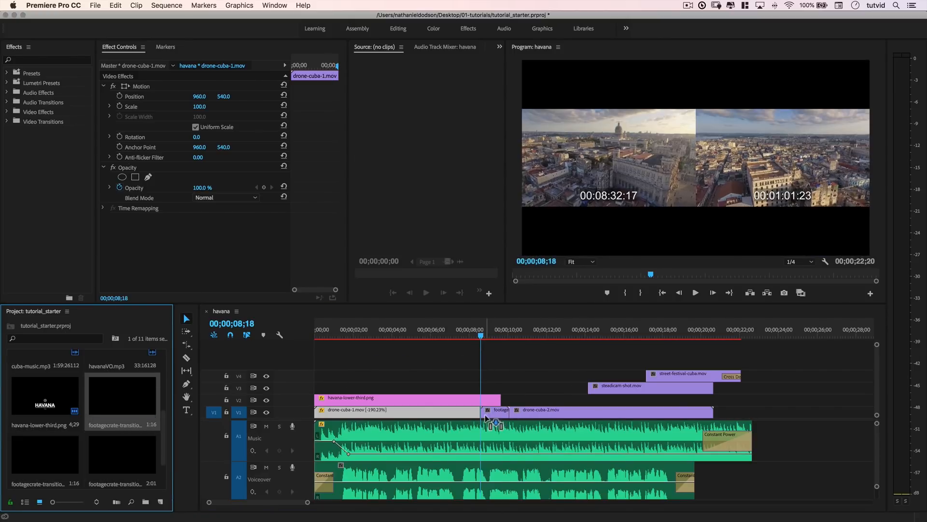
left_click(516, 335)
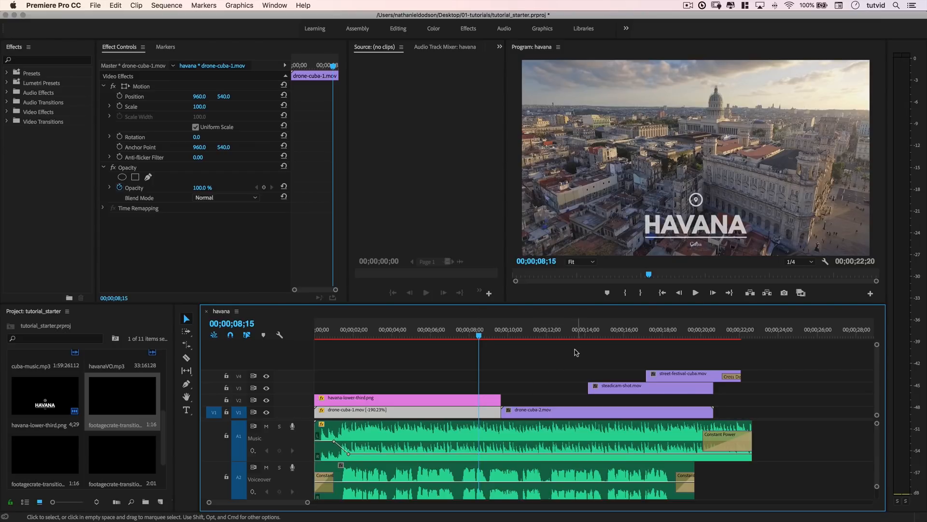
Step: Select drone-cuba-2, steadicam-shot and street-festival-cuba and lift them two tracks, sliding slightly earlier
left_click_drag(577, 352, 619, 361)
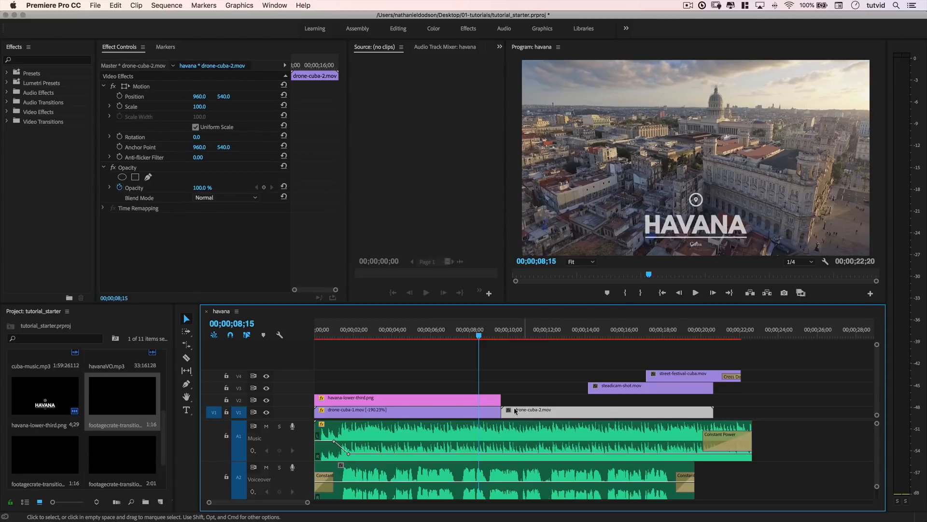
mouse_move(527, 413)
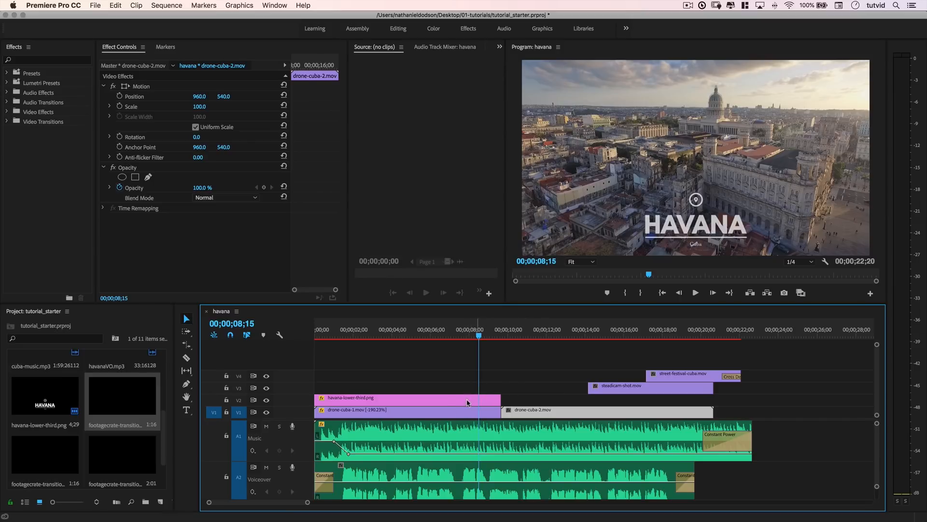
mouse_move(620, 380)
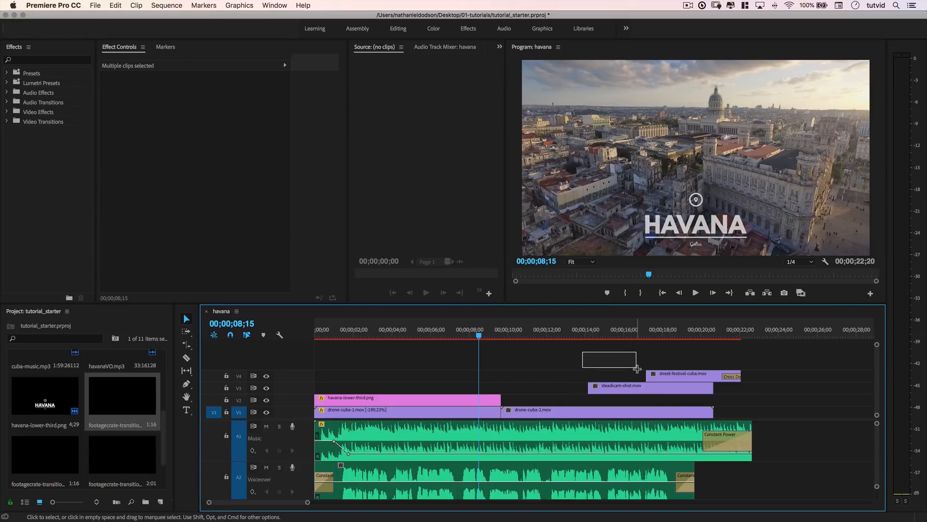
left_click(580, 350)
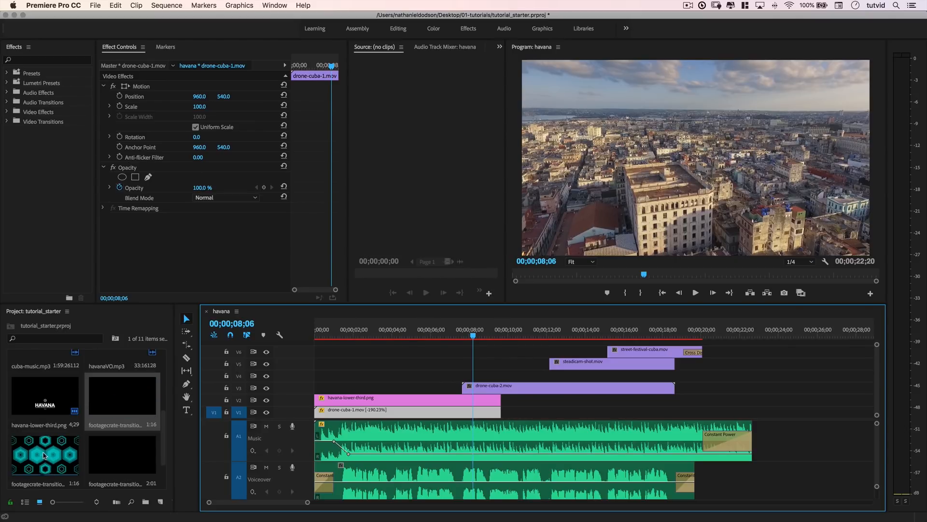
Step: Place the hexdroplets matte on V4 above drone-cuba-2 and apply Scale to Frame Size
left_click_drag(44, 455, 479, 382)
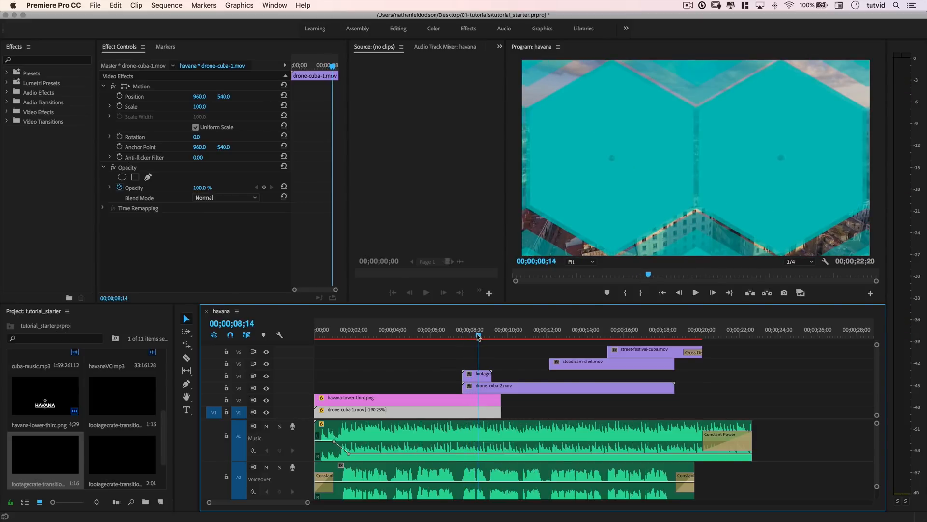
mouse_move(85, 447)
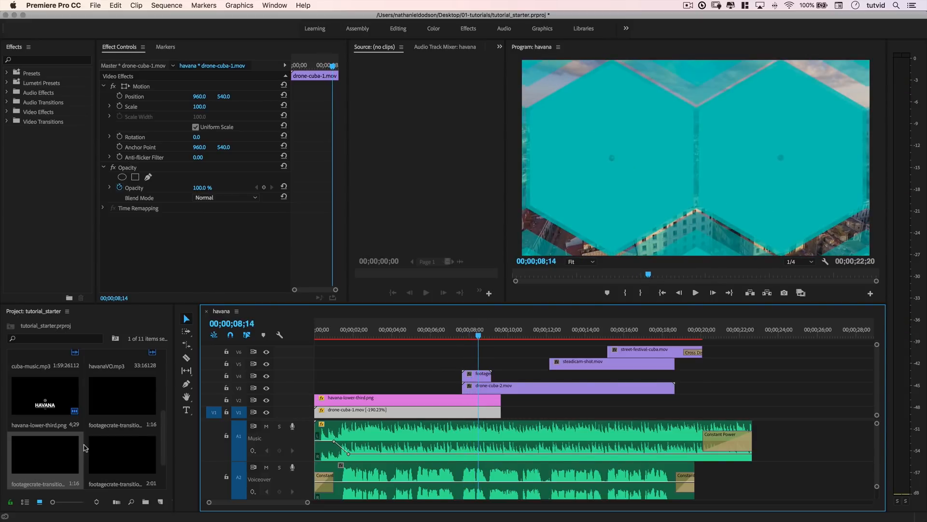
mouse_move(57, 454)
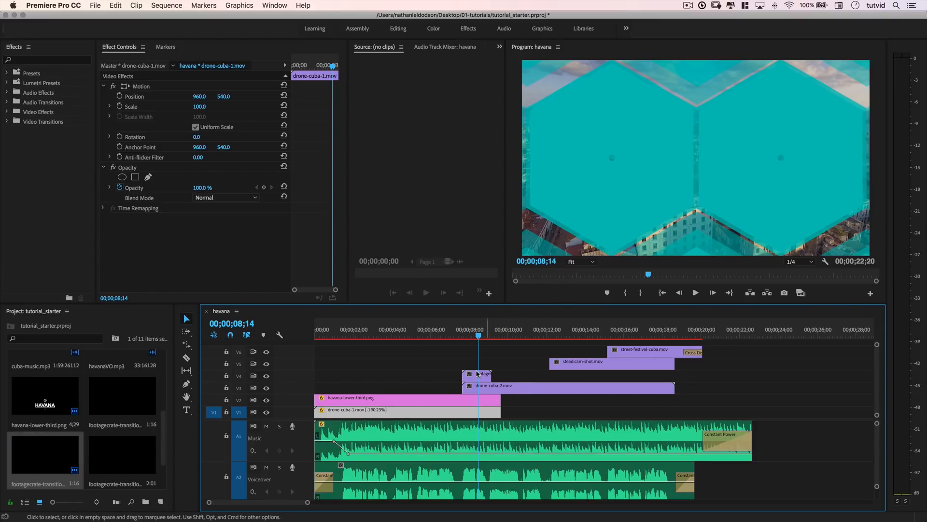
right_click(479, 374)
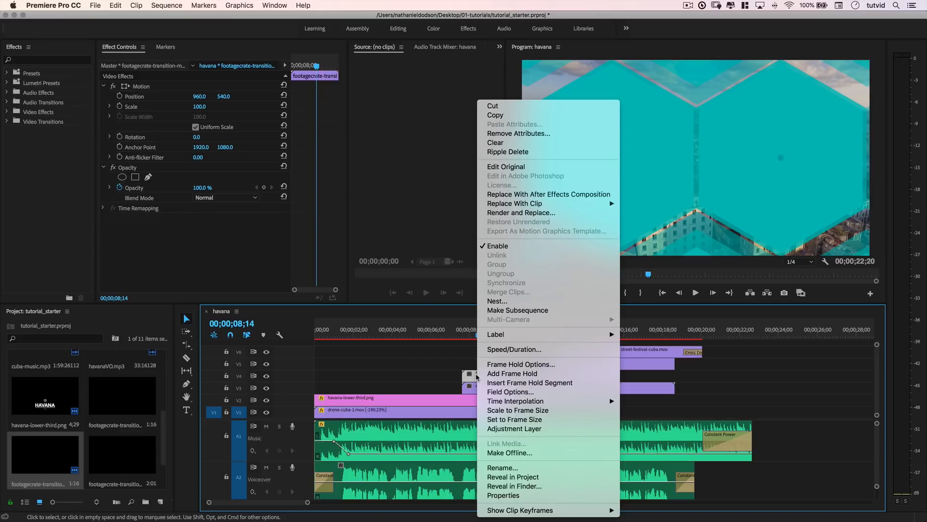
mouse_move(518, 409)
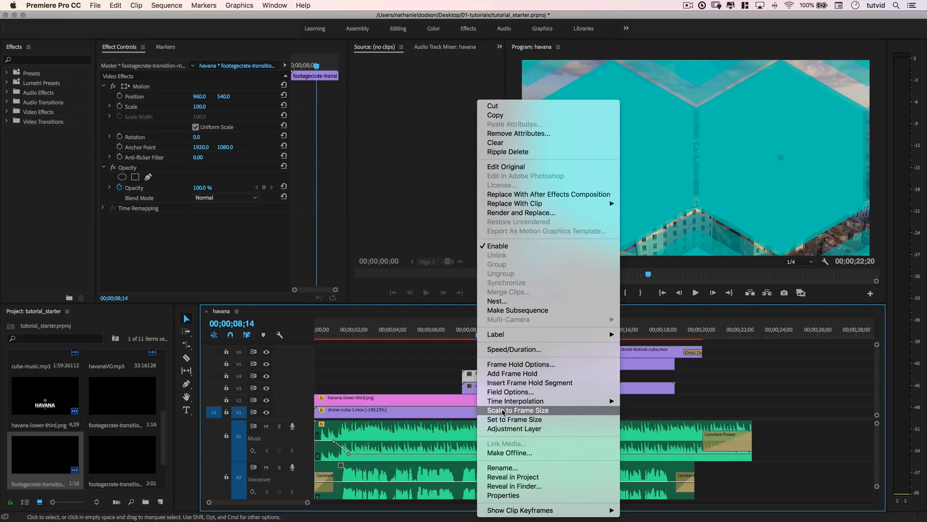
left_click(517, 410)
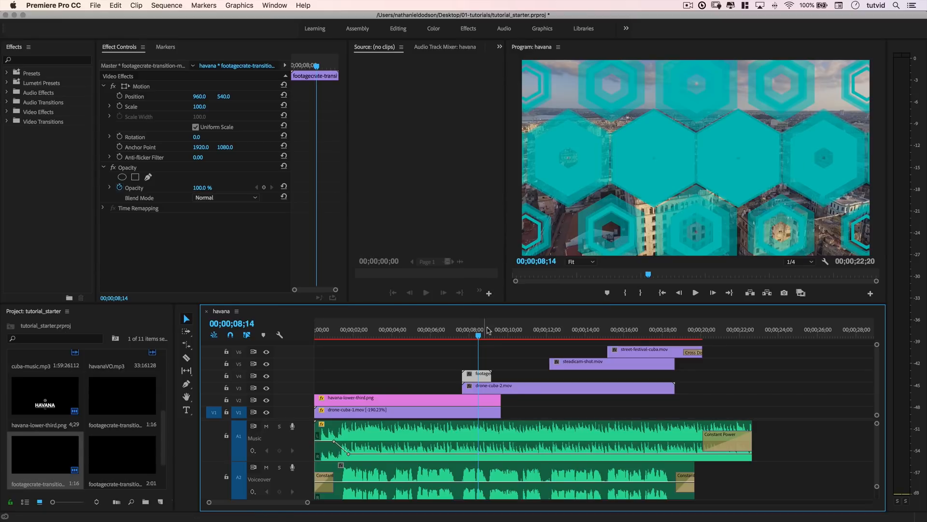
left_click_drag(478, 335, 470, 335)
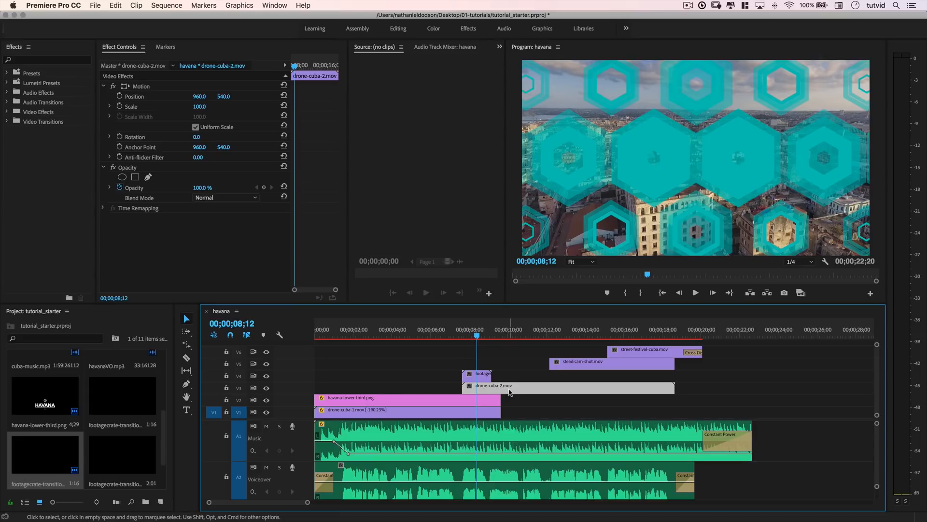
mouse_move(491, 390)
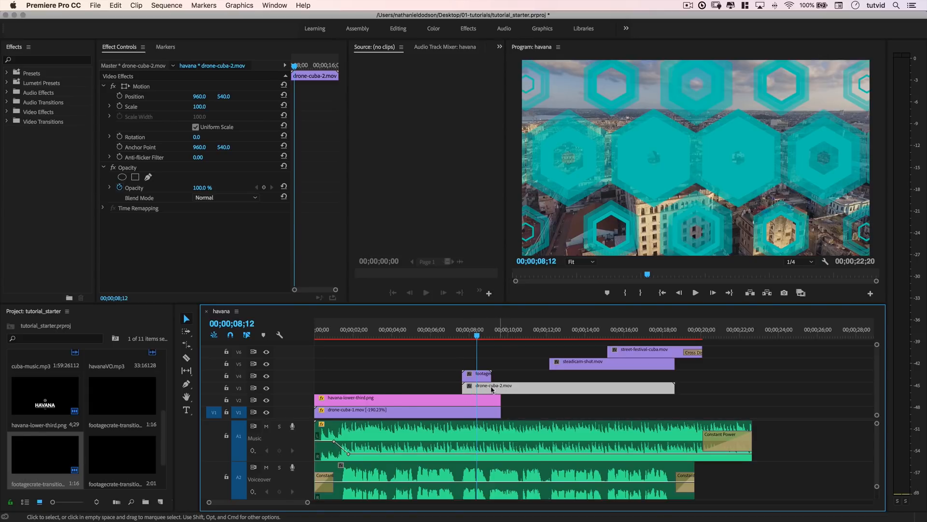
left_click(490, 387)
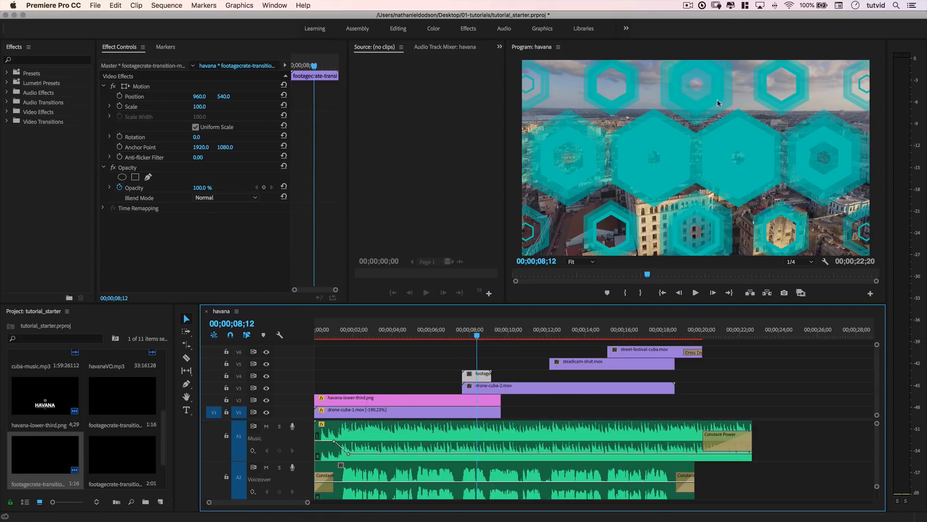
mouse_move(657, 191)
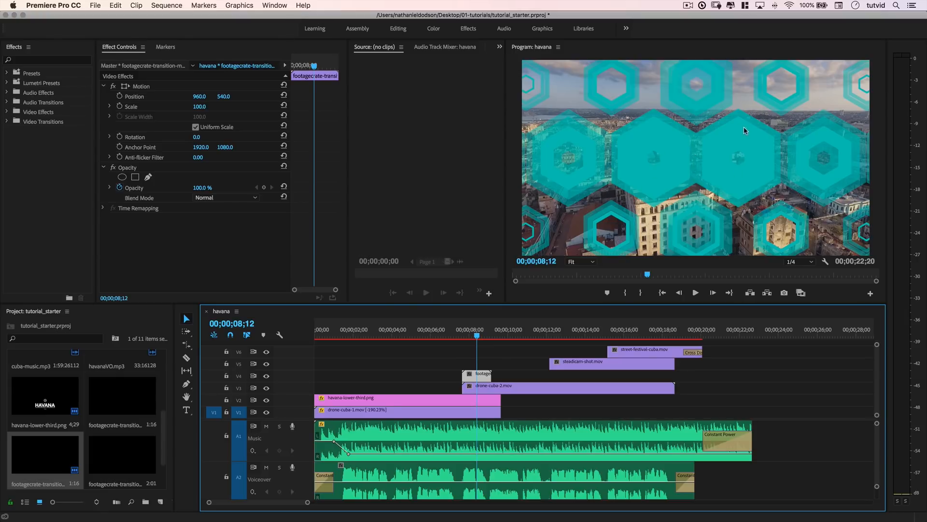
mouse_move(723, 159)
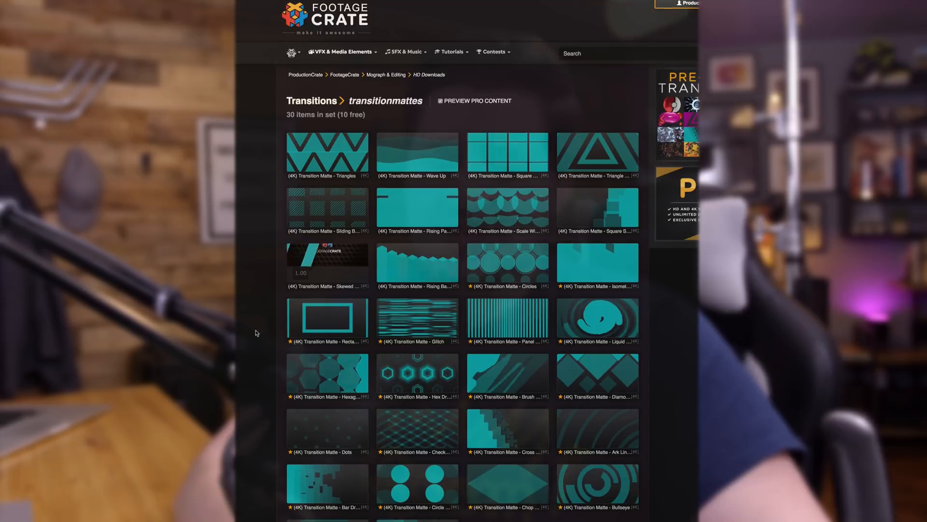
Step: Preview the Hex Droplets, Circles and Triangle Zoom In transition mattes
scroll("down", 3)
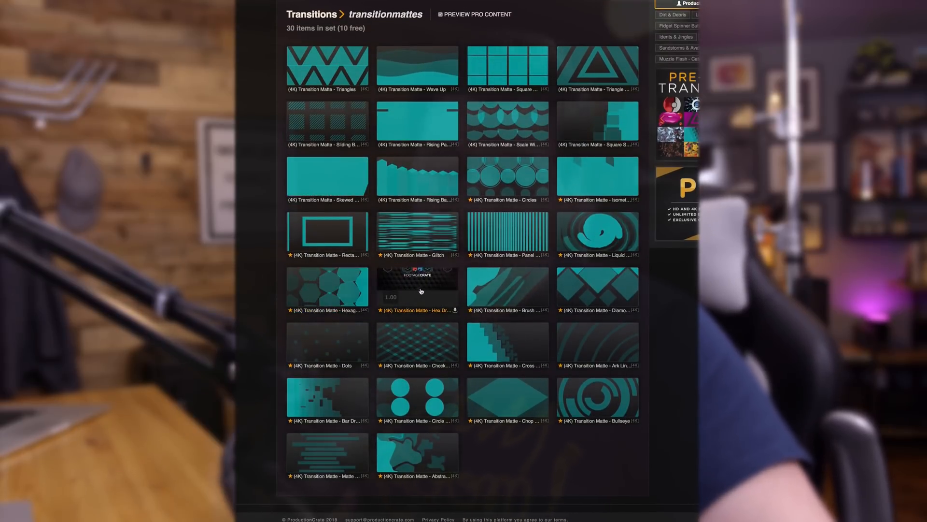
left_click(417, 289)
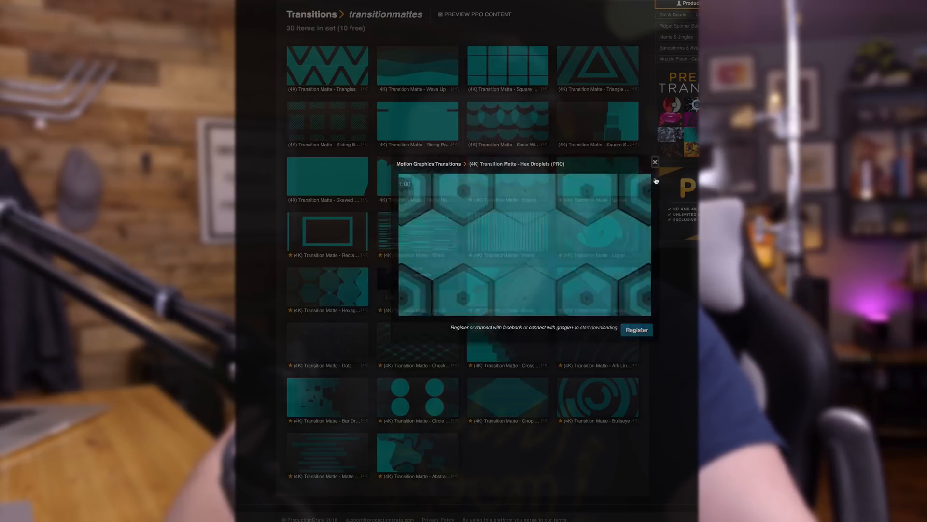
left_click(654, 161)
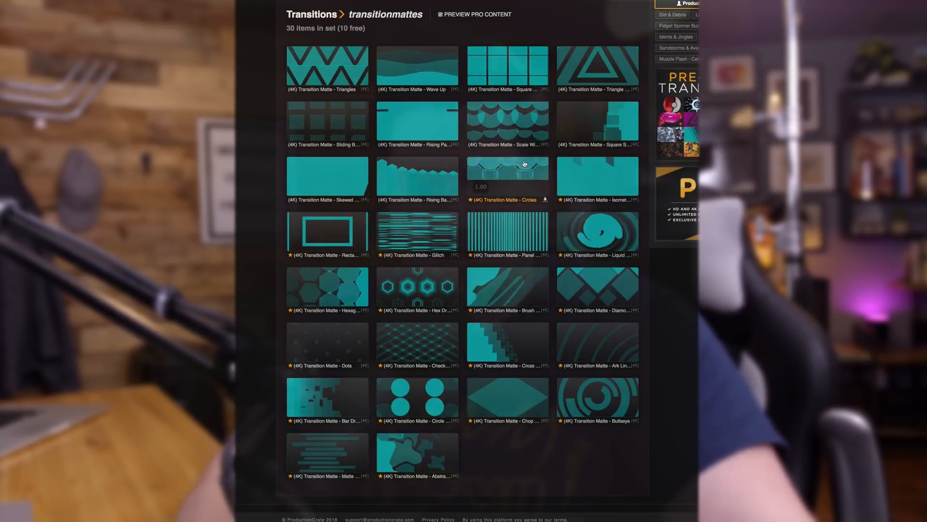
left_click(507, 175)
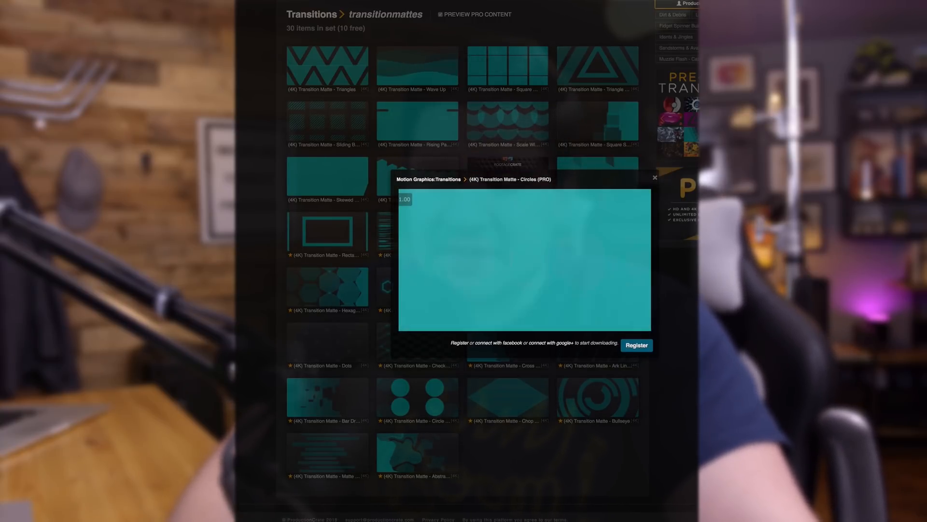
left_click(654, 178)
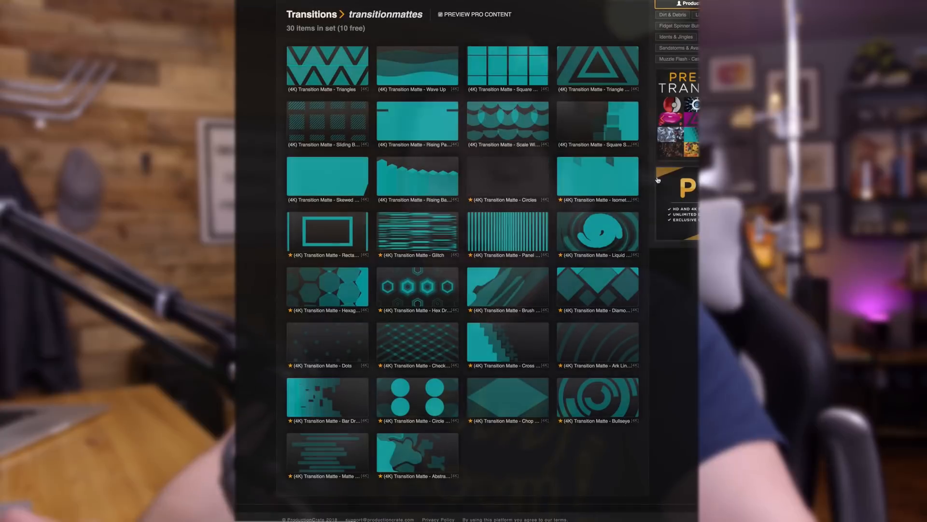
left_click(598, 67)
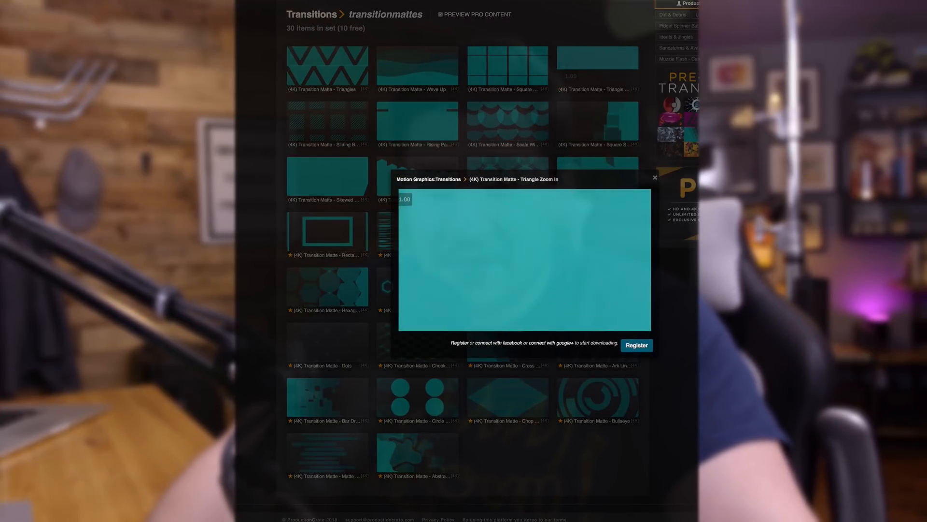
left_click(655, 178)
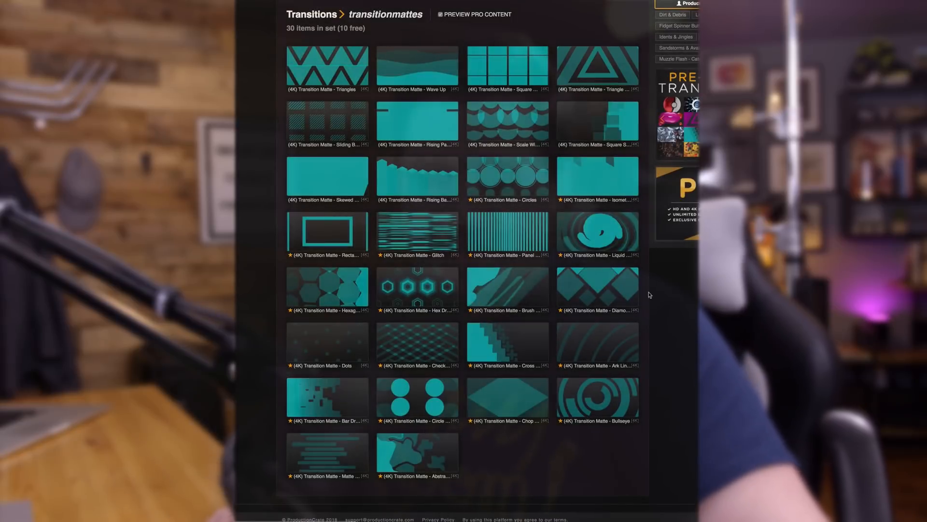
Step: Go to the HD & 4K Explosions category via the VFX & Media Elements menu
left_click(597, 399)
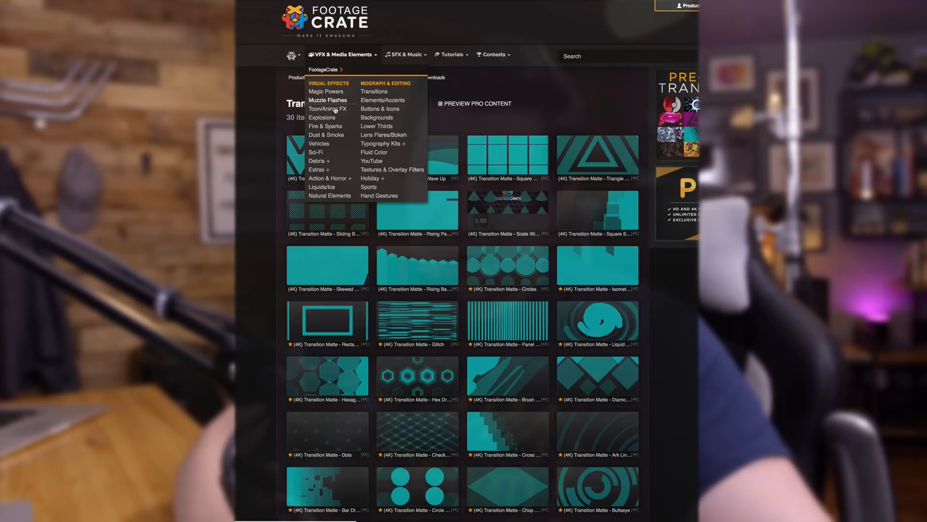
left_click(320, 117)
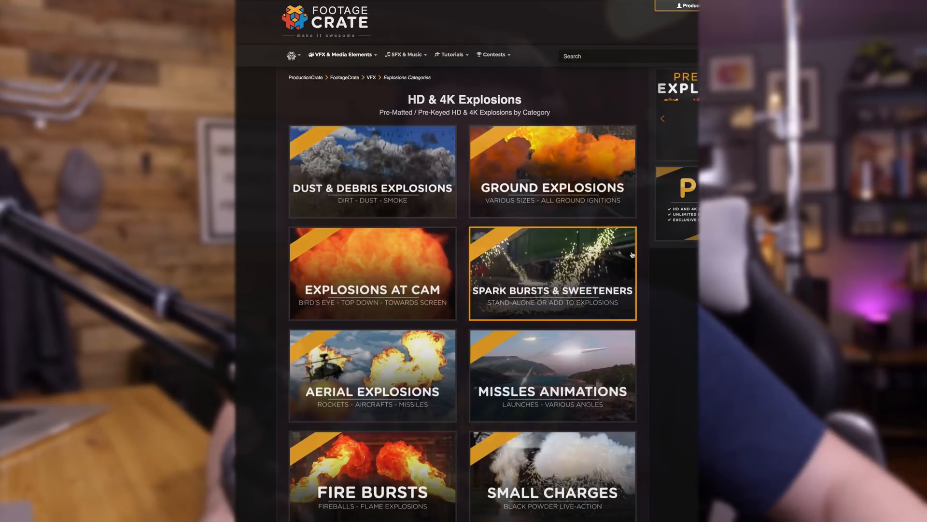
Step: Search Effects for 'Track', apply Track Matte Key to drone-cuba-2.mov and set Matte to Video 4
left_click(551, 172)
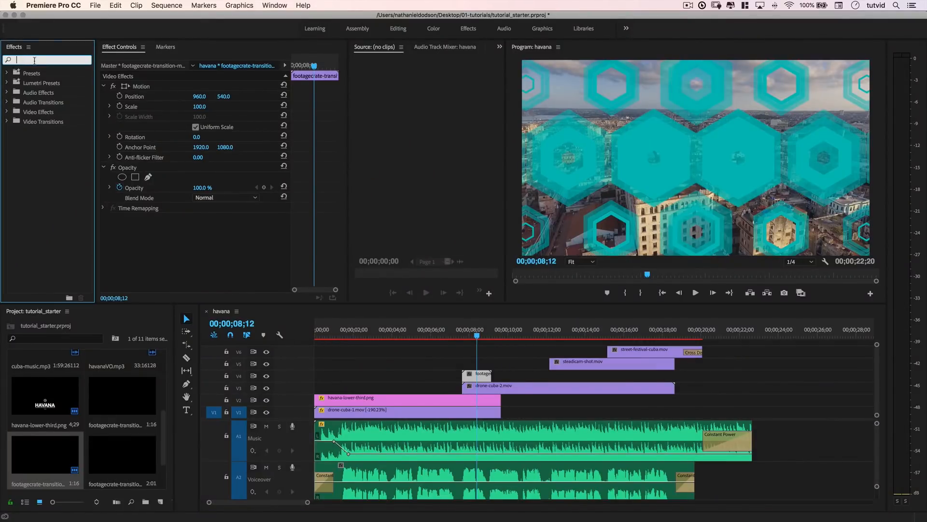
type("Track")
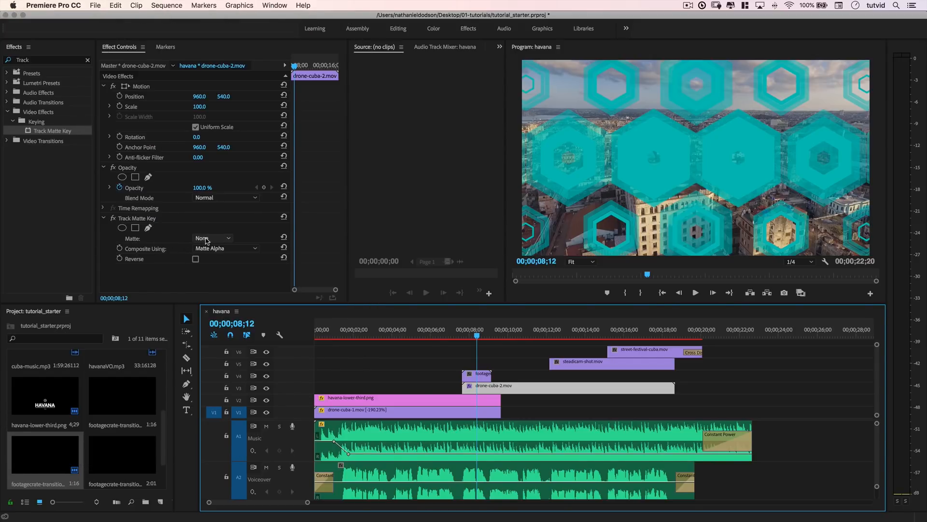
left_click(212, 237)
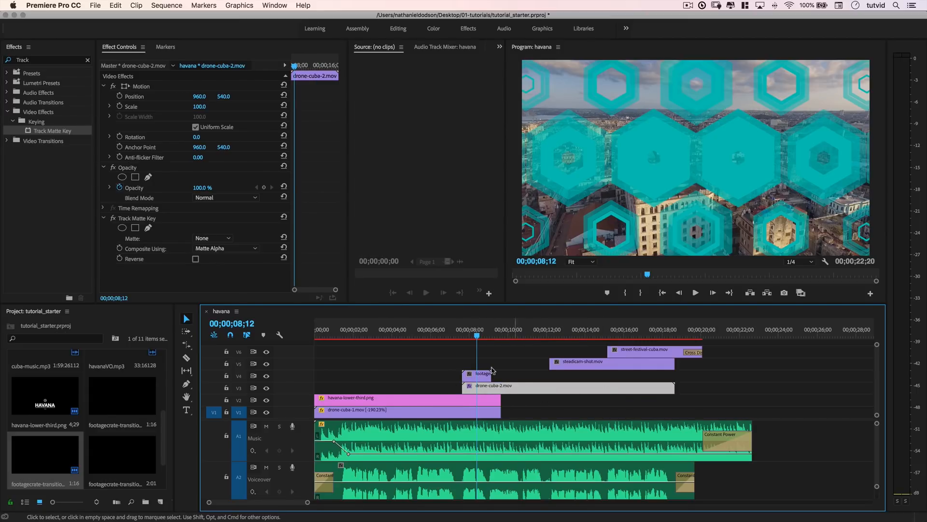
left_click(212, 238)
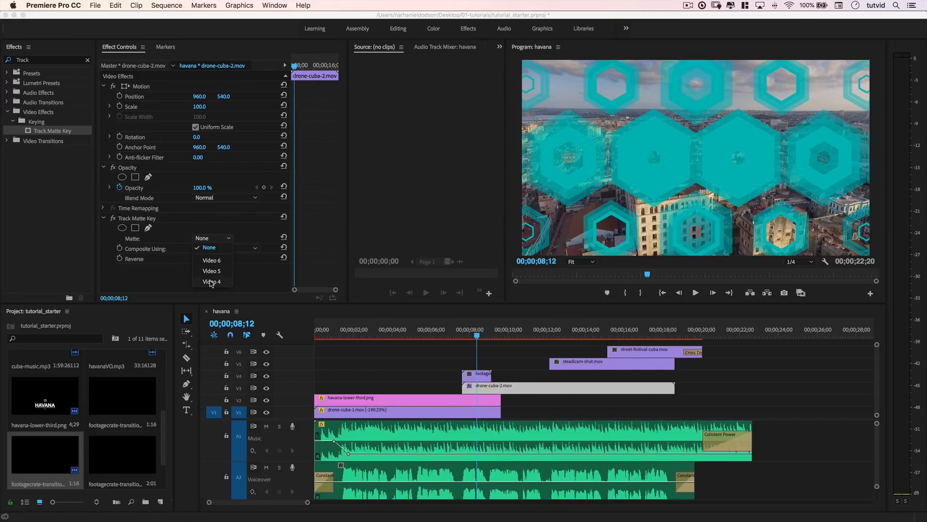
left_click(211, 281)
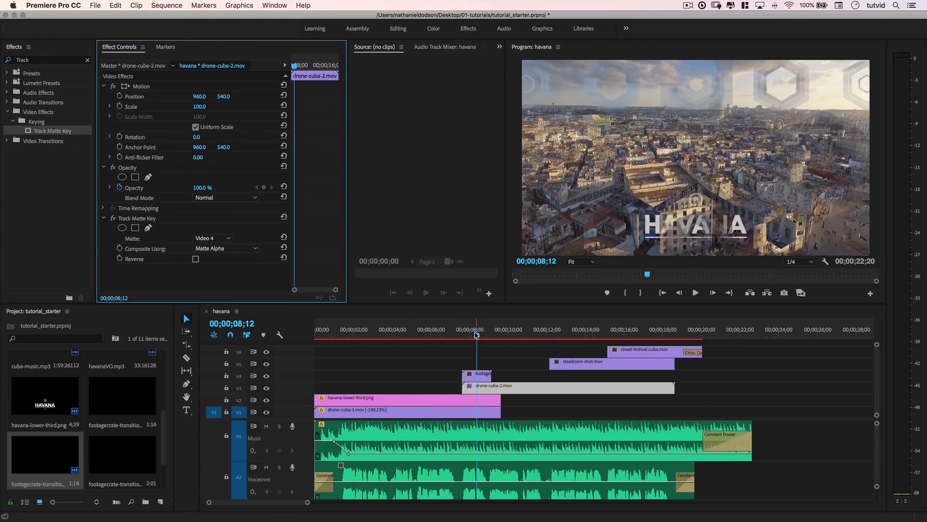
Step: Mute the A1 and A2 audio tracks and play back the hexagon matte transition into drone-cuba-2.mov
left_click(455, 329)
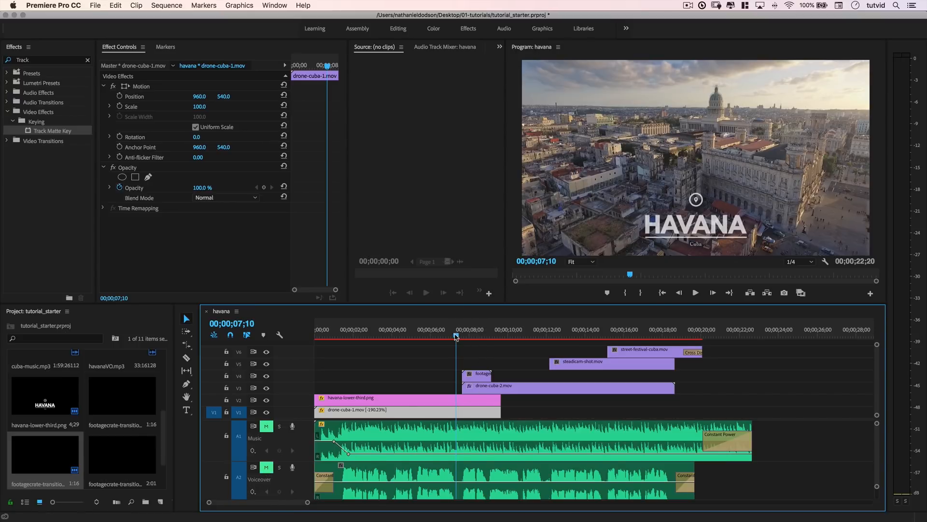
left_click(695, 292)
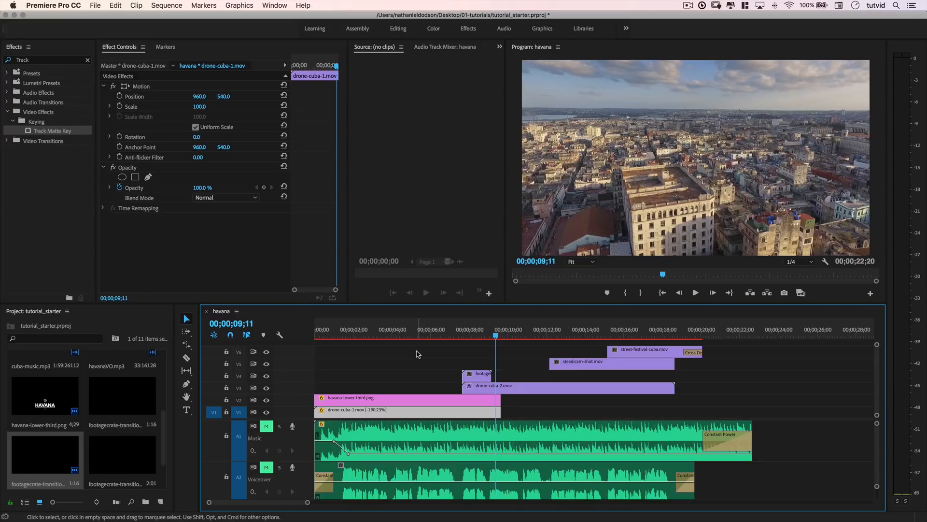
left_click(465, 329)
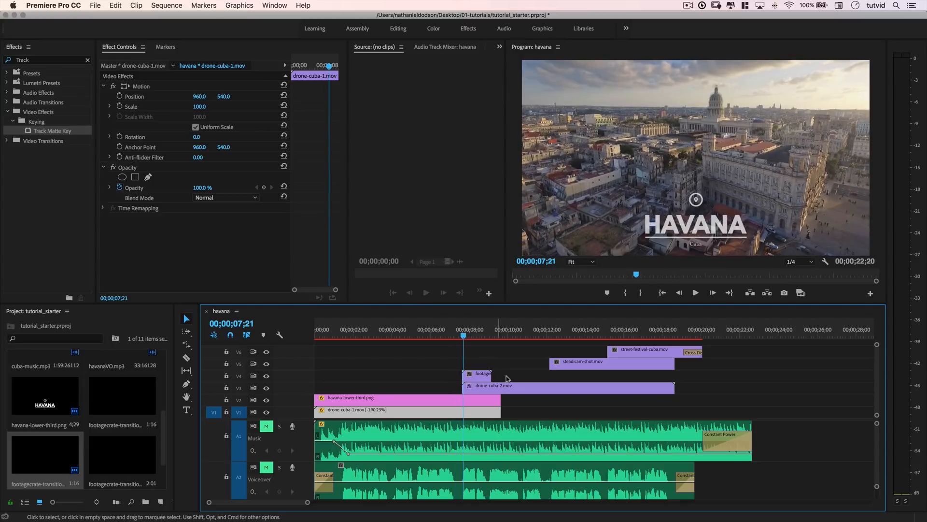
left_click(493, 385)
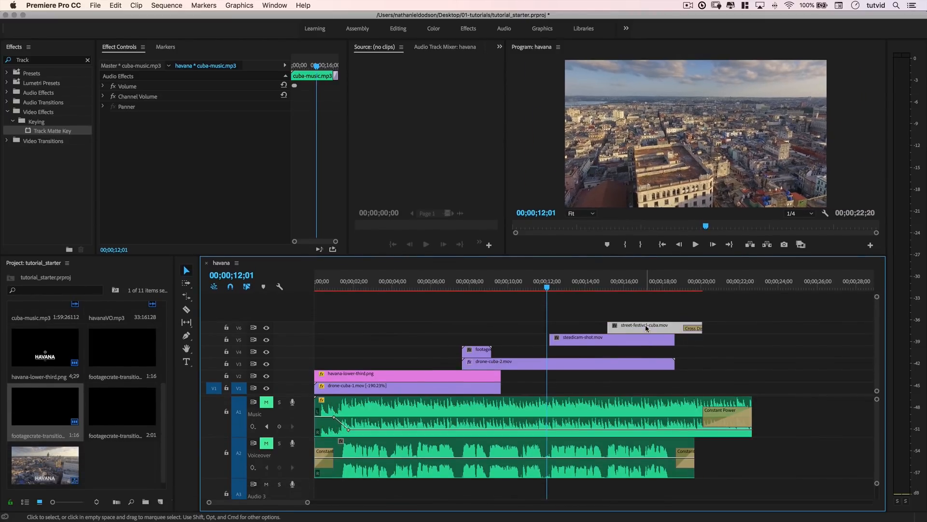
Step: Move street-festival-cuba.mov to V7, add the matte on V6 and key steadicam-shot.mov with Matte Video 6
left_click(643, 325)
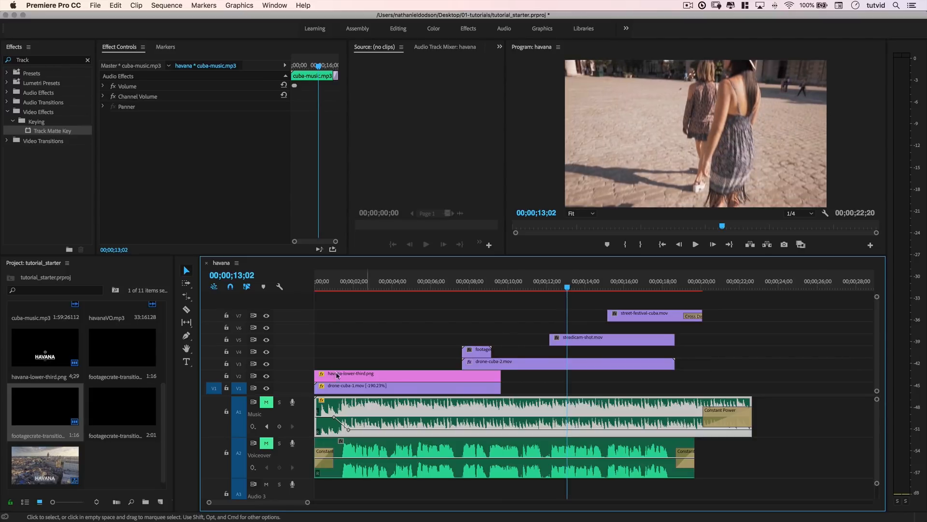
mouse_move(613, 338)
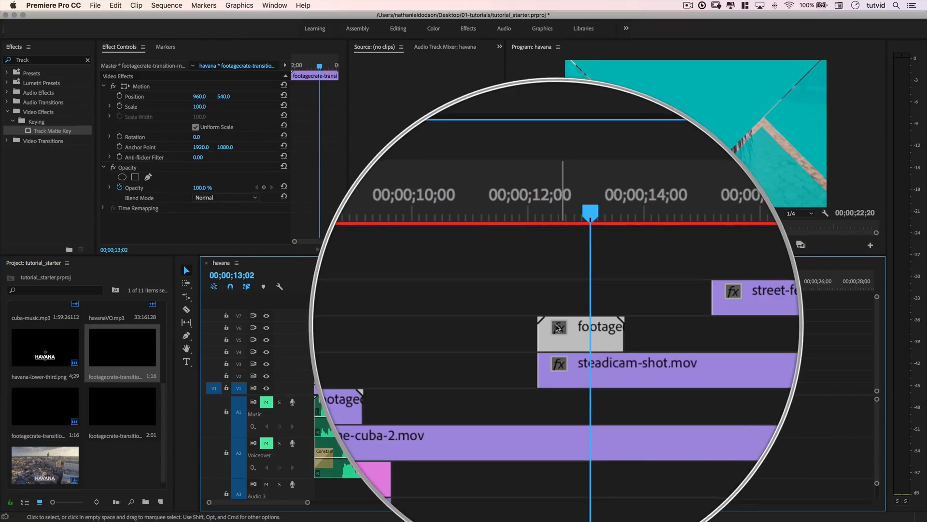
right_click(580, 329)
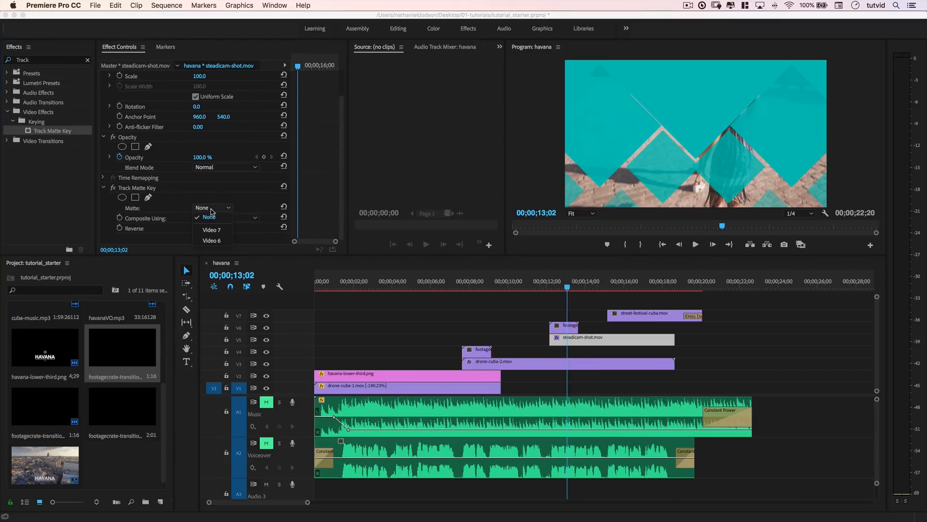
left_click(212, 241)
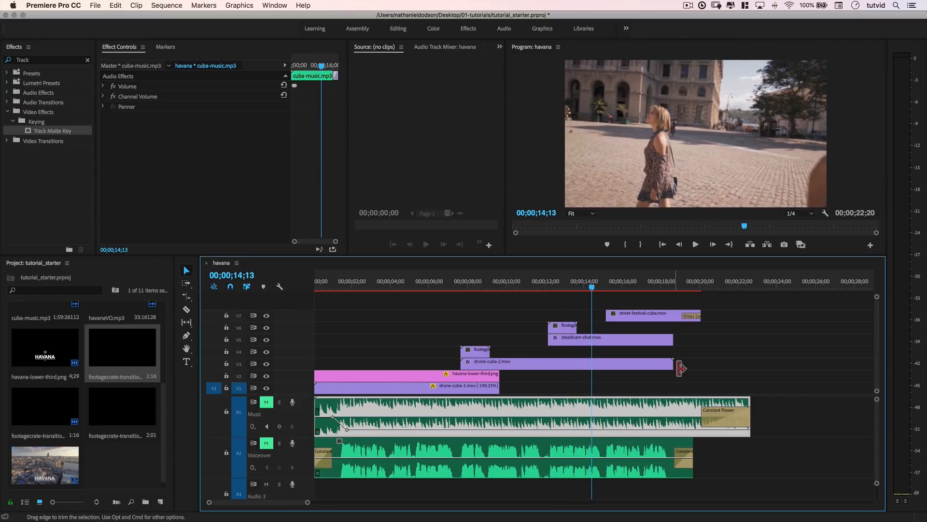
Step: Trim drone-cuba-2.mov's out point left to just past the matte clip on V6
left_click_drag(681, 362, 589, 362)
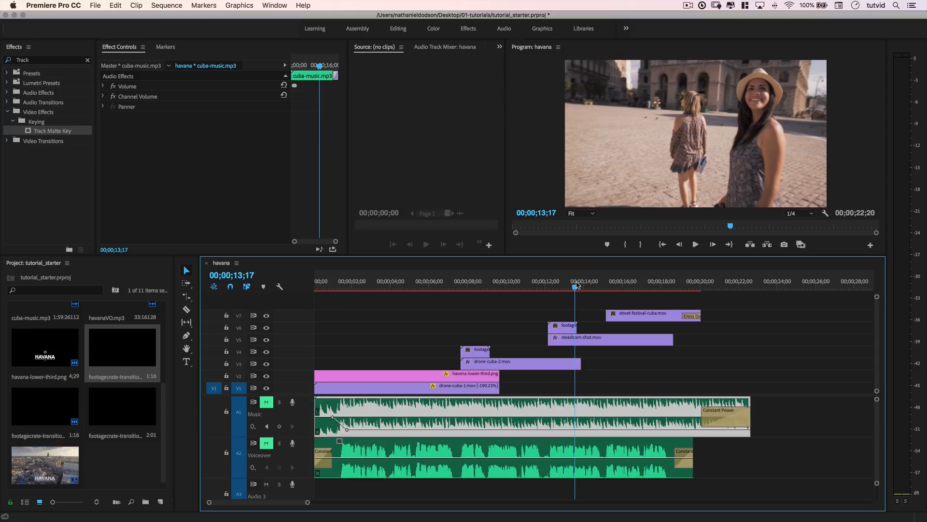
left_click_drag(576, 286, 559, 286)
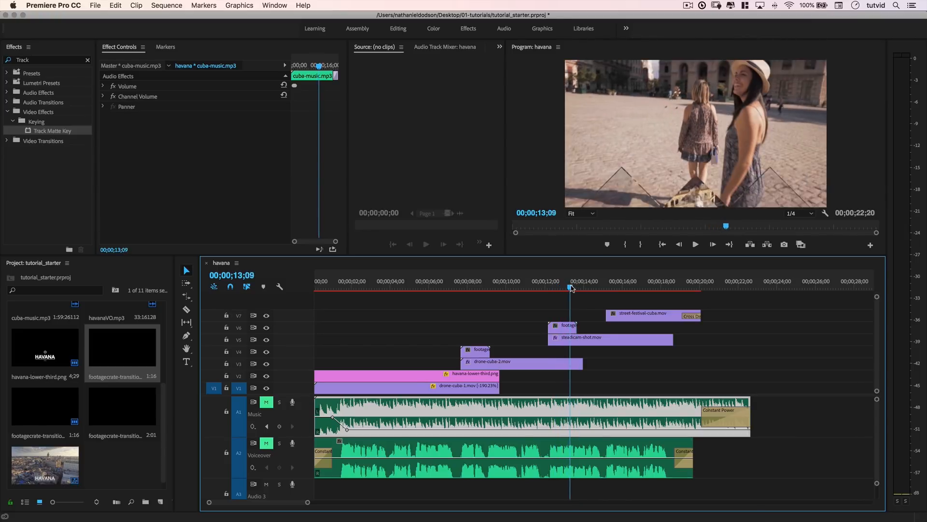
left_click(578, 288)
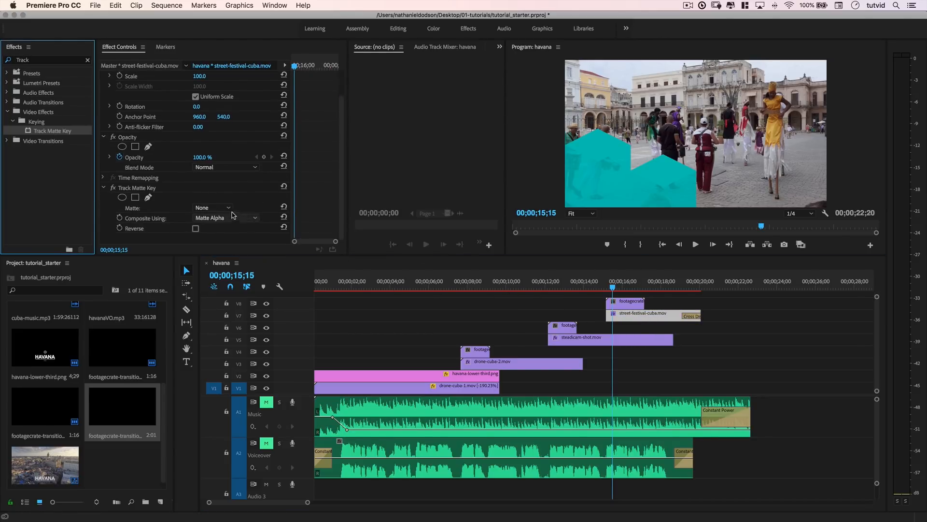
Step: Place the FootageCrate matte on V8 over street-festival-cuba.mov and apply Track Matte Key to the festival clip
left_click(211, 207)
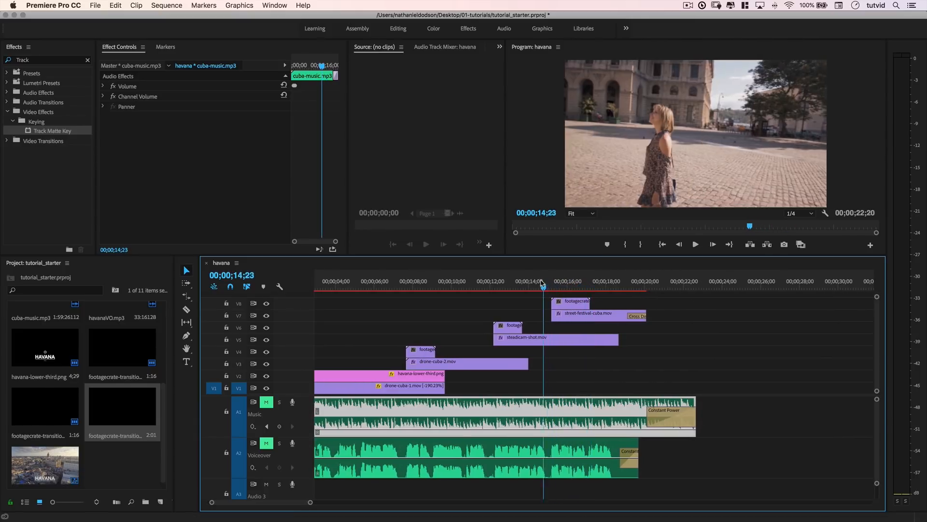
left_click(572, 302)
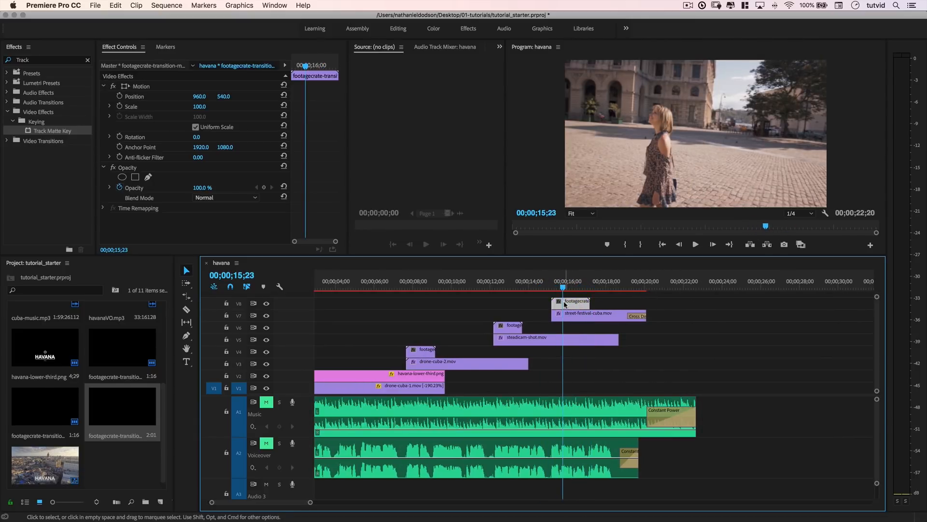
right_click(570, 301)
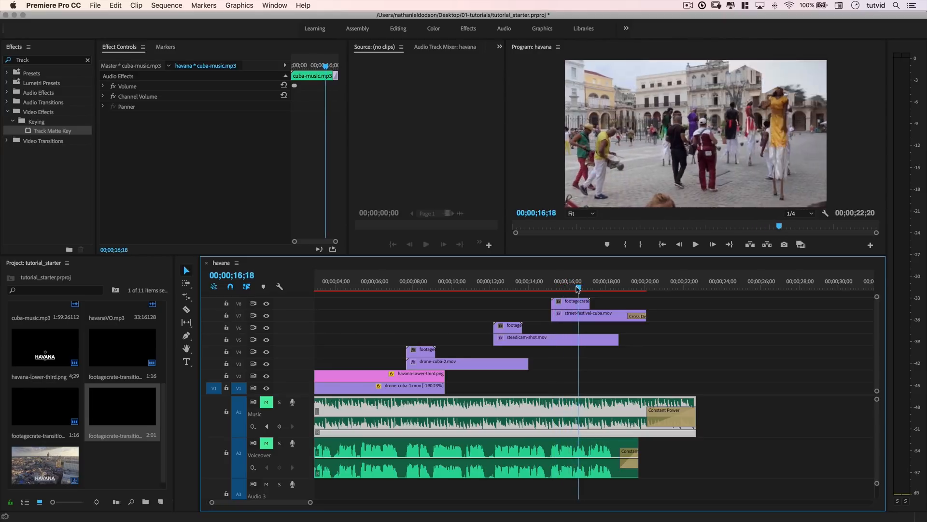
left_click(510, 288)
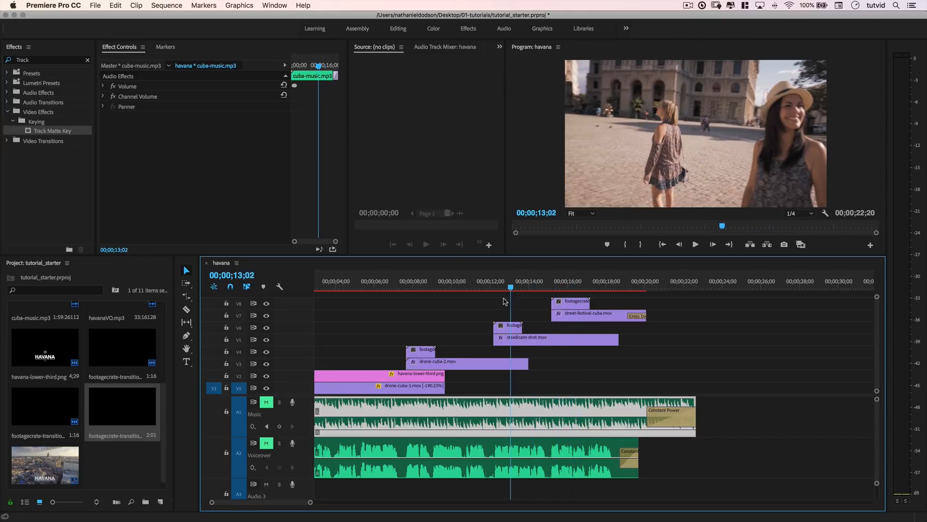